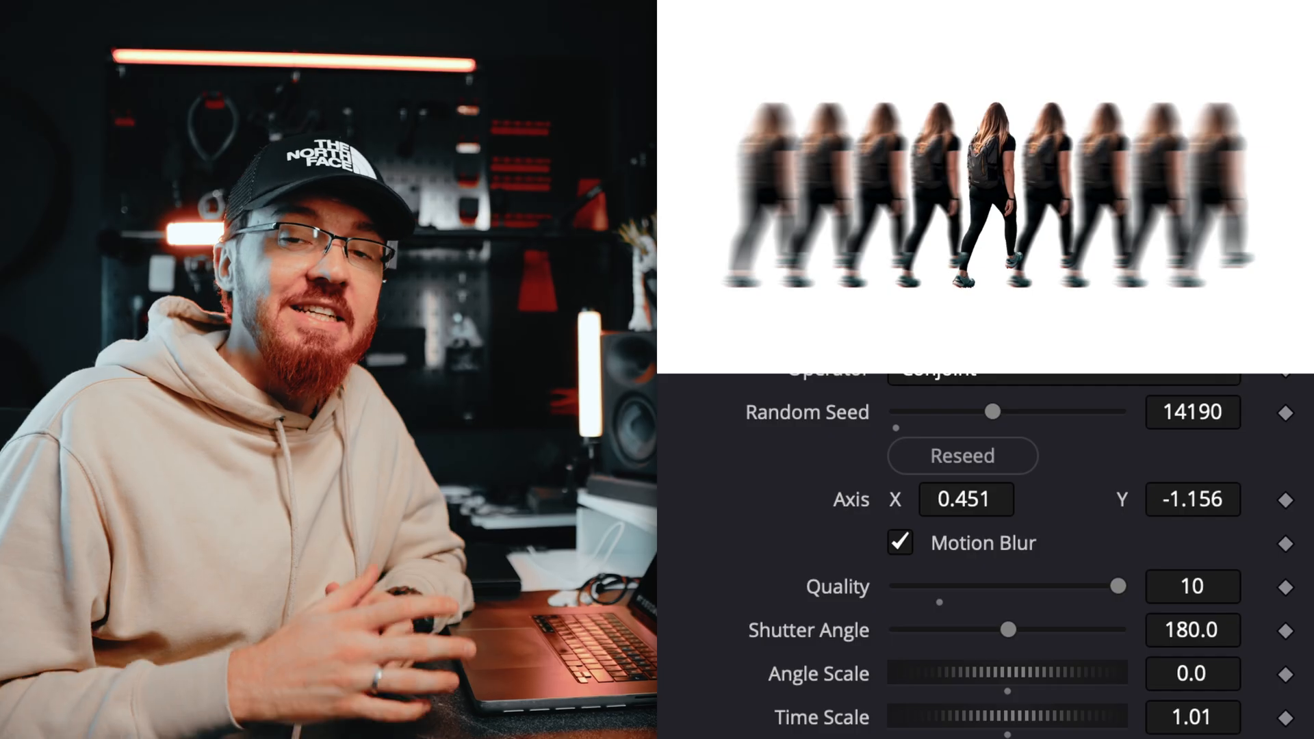
{"action": "left_click", "coordinate": [899, 542]}
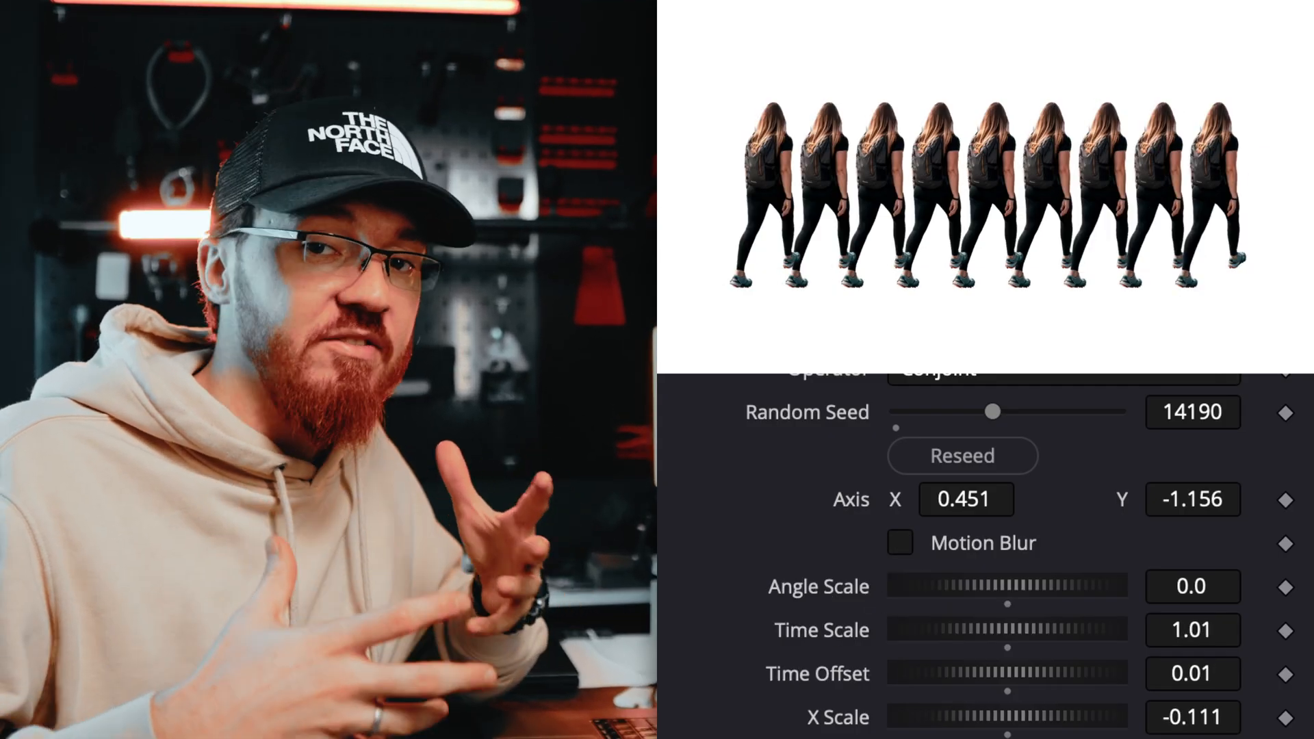
{"action": "left_click", "coordinate": [900, 543]}
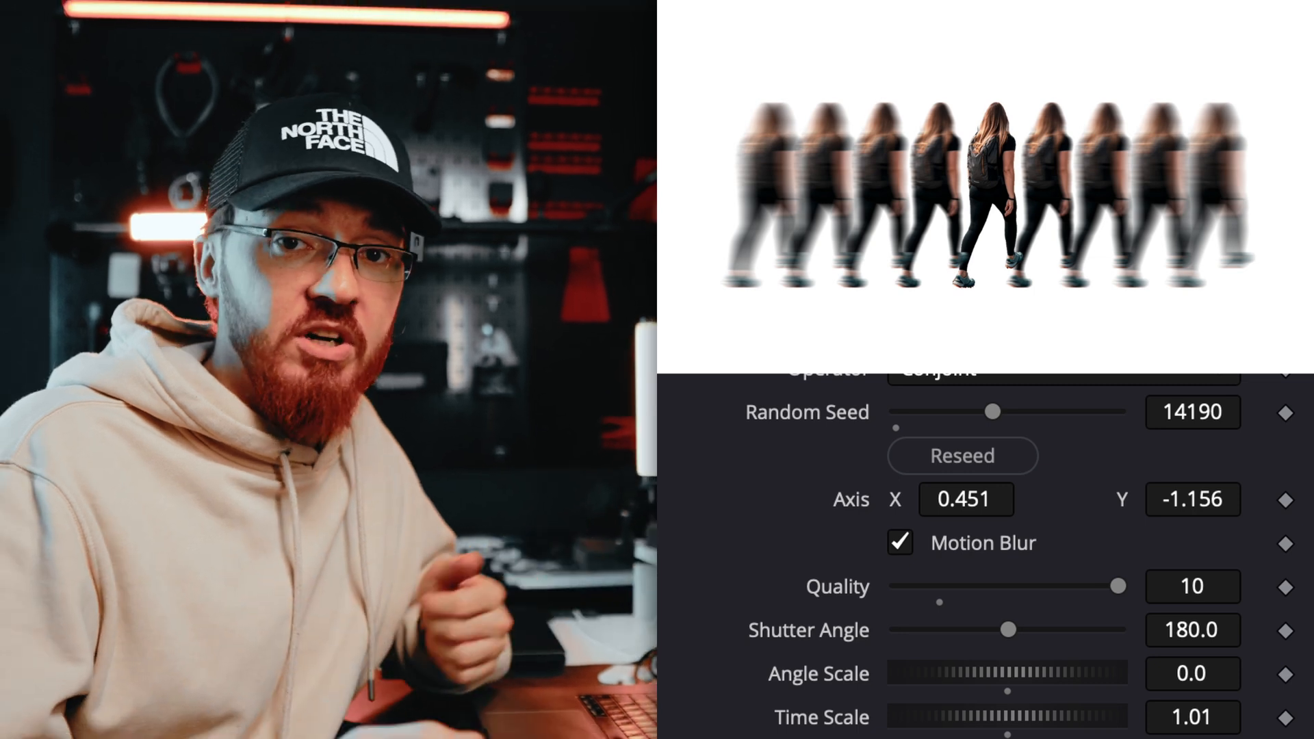